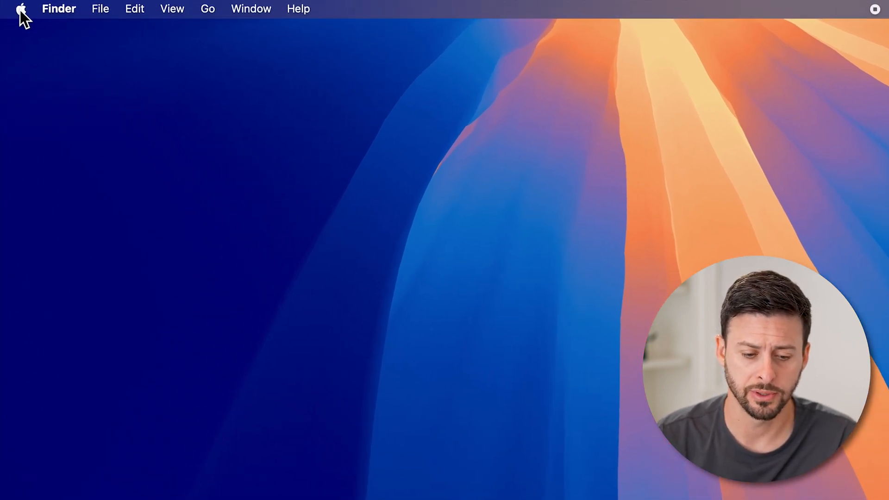
Open the Apple menu and pick System Settings from it.
left_click(21, 10)
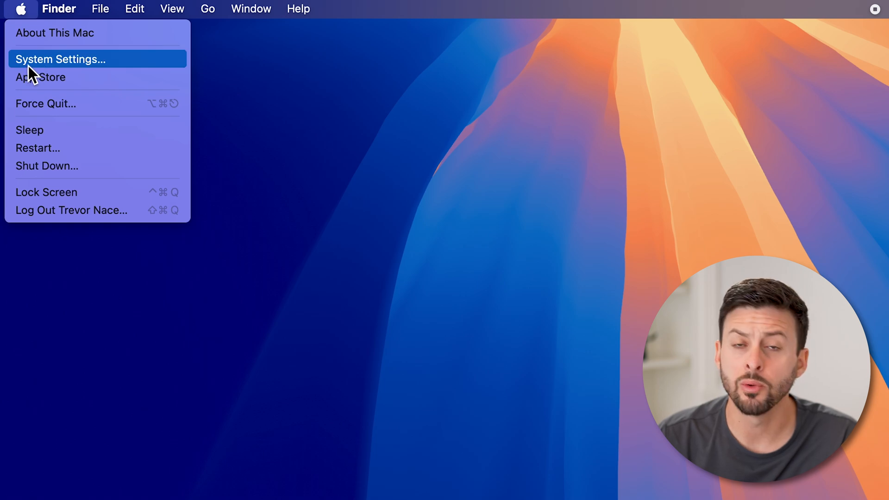
left_click(28, 62)
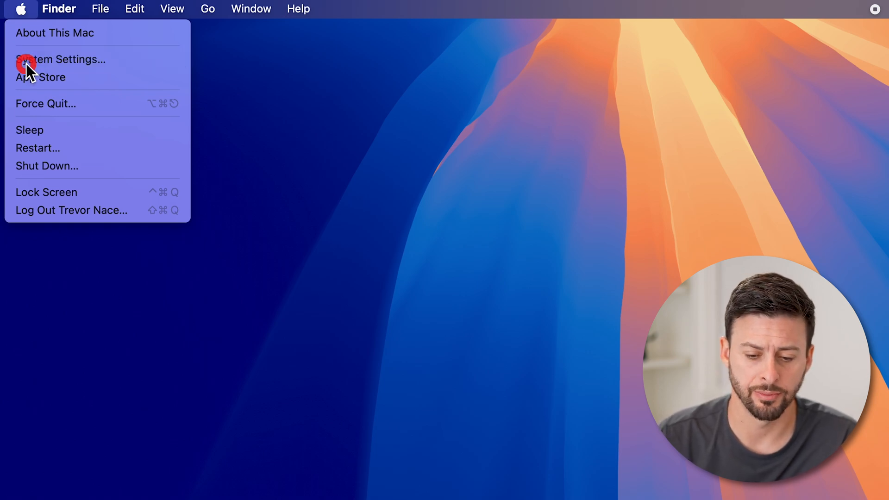
Launch System Settings and go to the Sound pane in the sidebar.
left_click(60, 59)
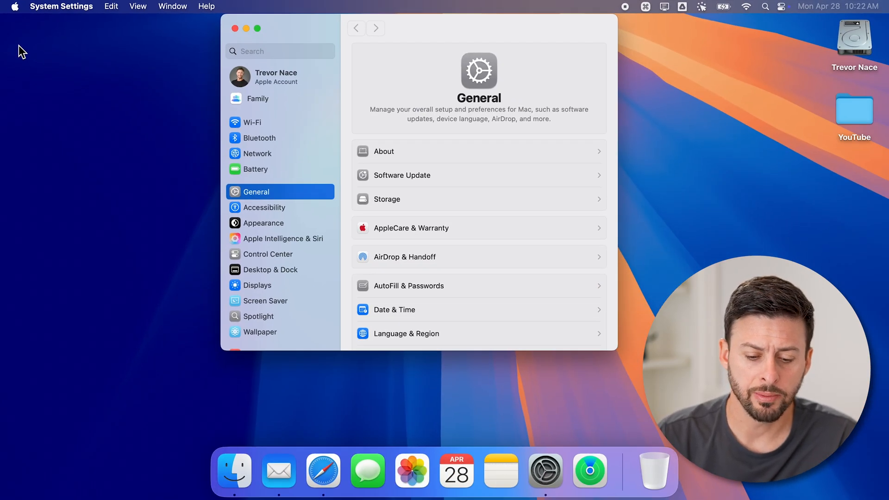
scroll("down", 3)
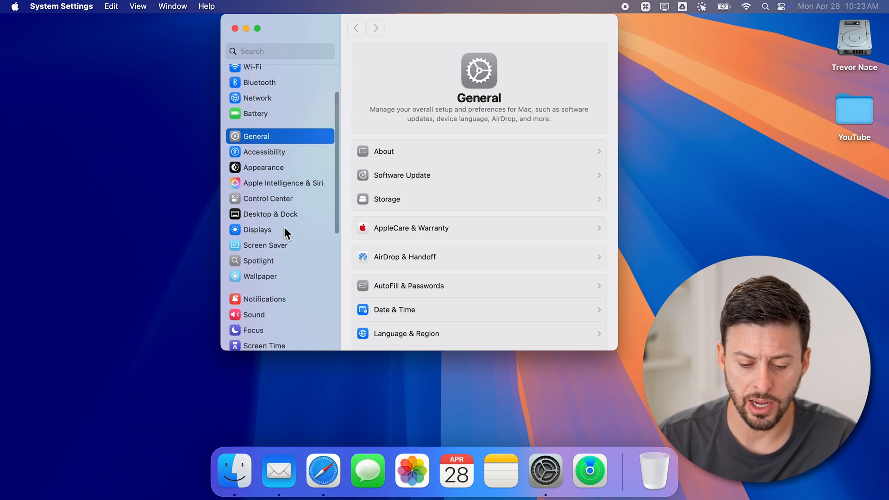
left_click(255, 315)
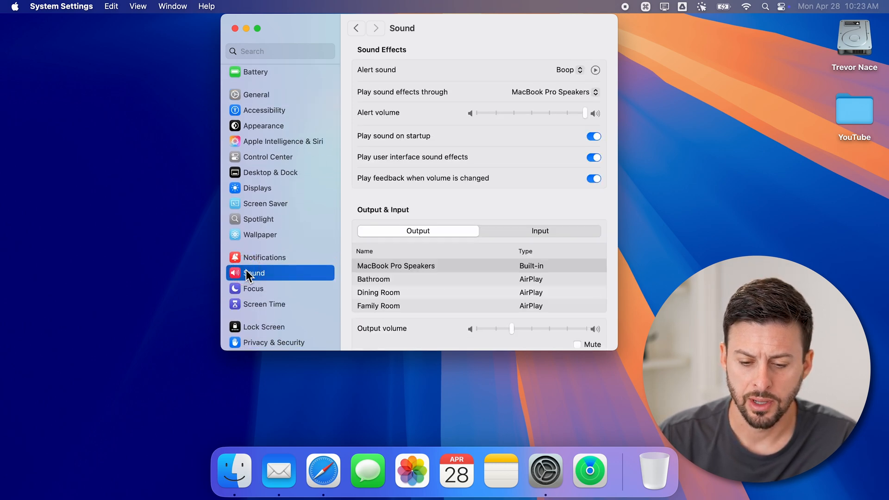
mouse_move(261, 278)
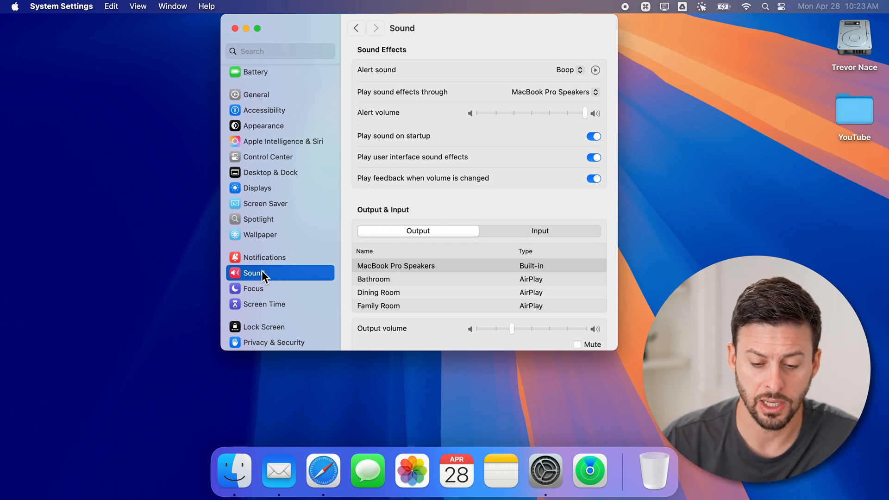
mouse_move(259, 188)
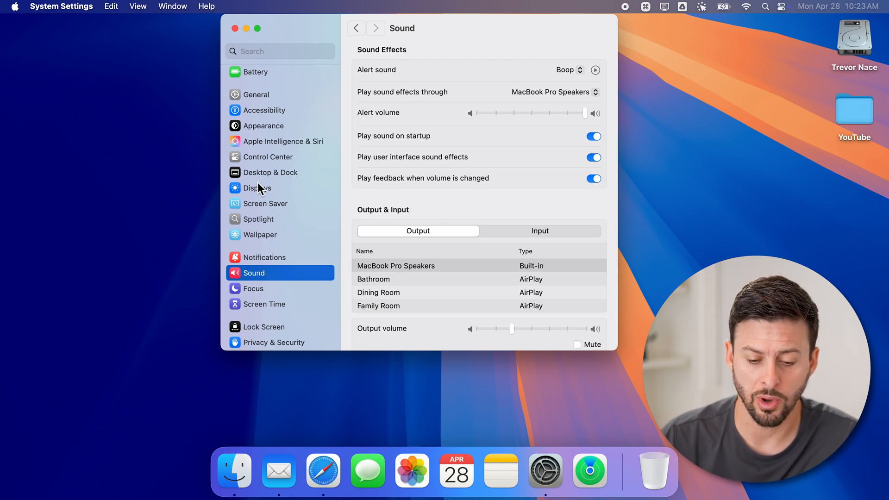
mouse_move(259, 164)
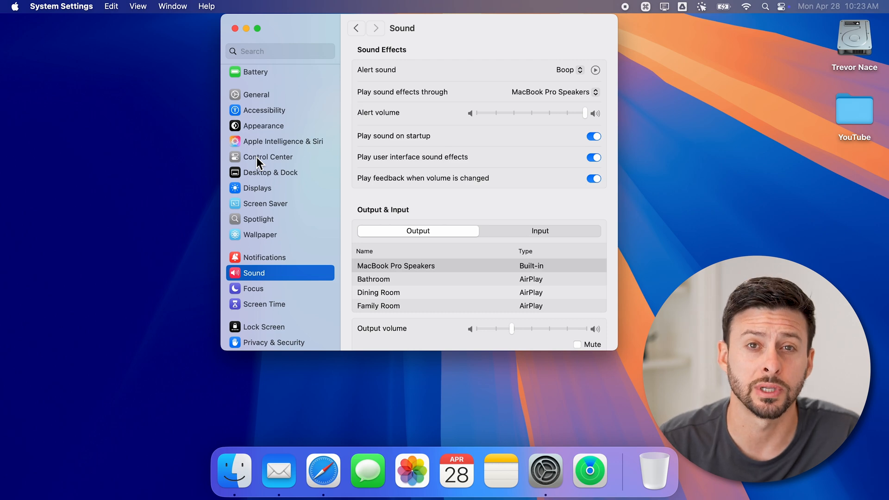
In Control Center settings, set the Sound module to Always Show in Menu Bar.
left_click(268, 157)
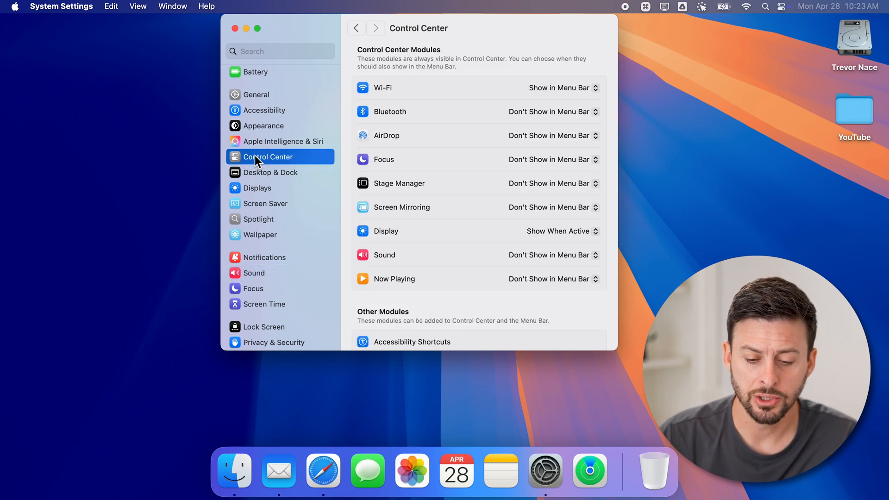
mouse_move(263, 157)
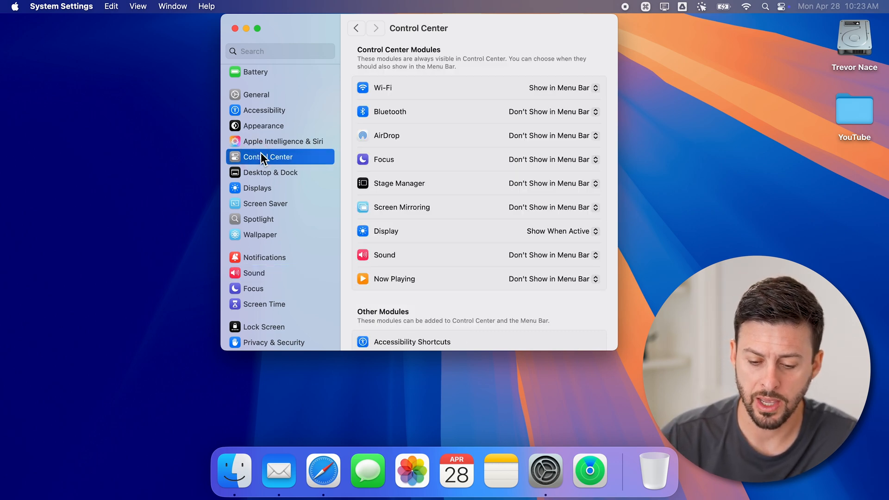
mouse_move(384, 243)
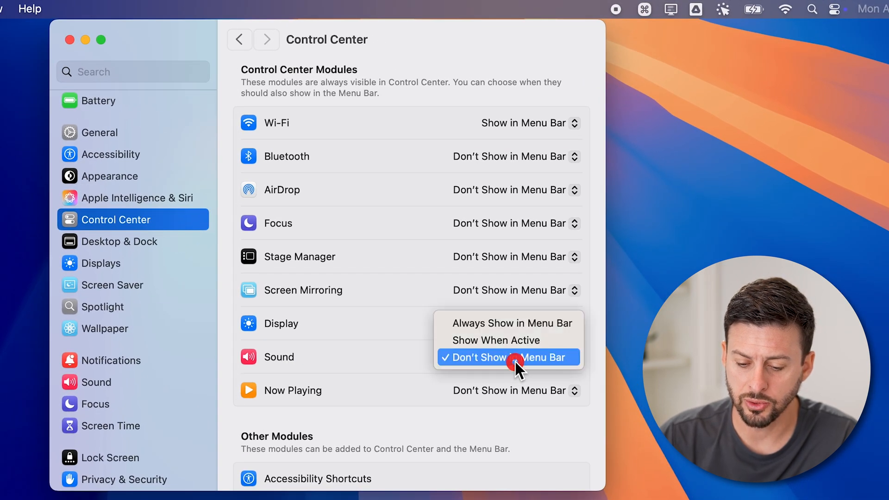
mouse_move(496, 339)
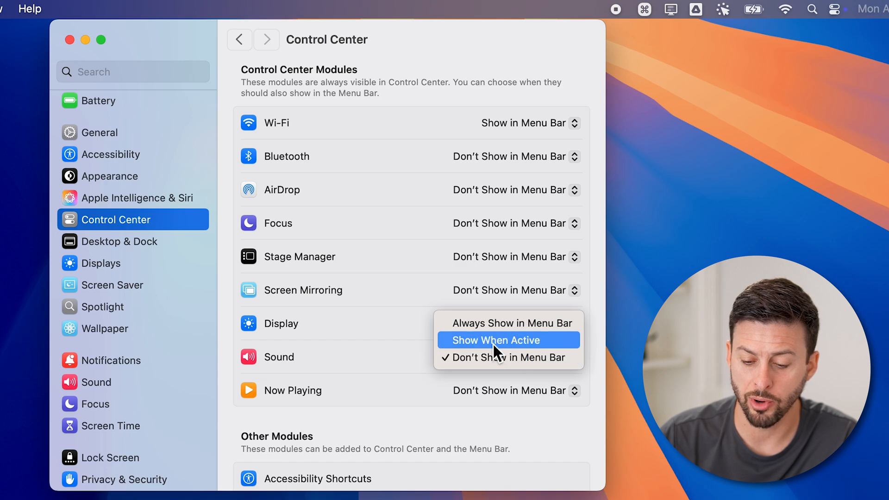
left_click(495, 340)
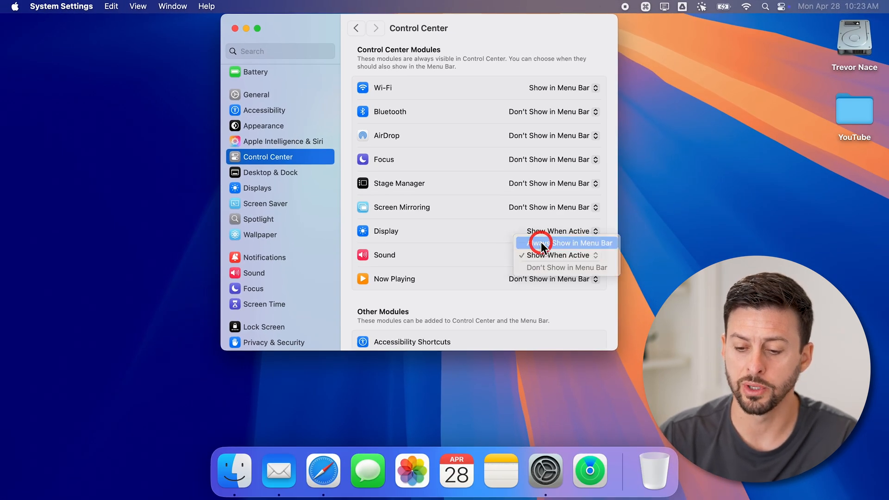
left_click(571, 243)
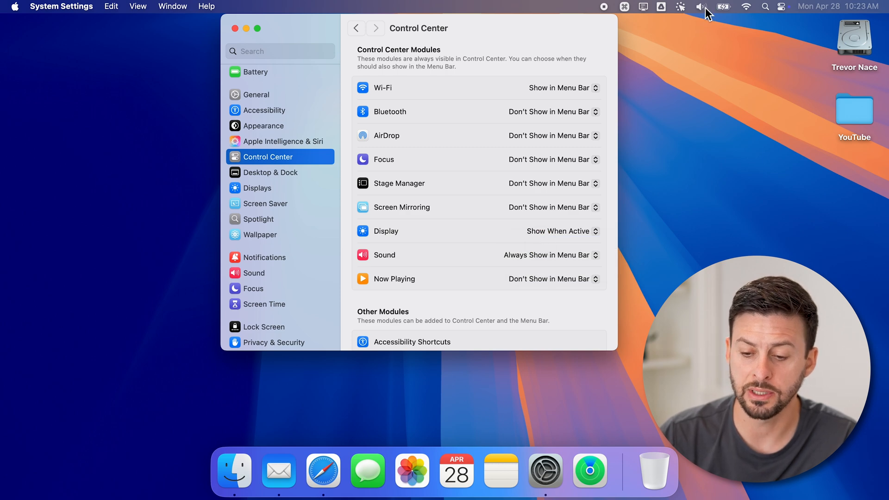
Open the speaker icon menu showing volume and output devices.
left_click(702, 6)
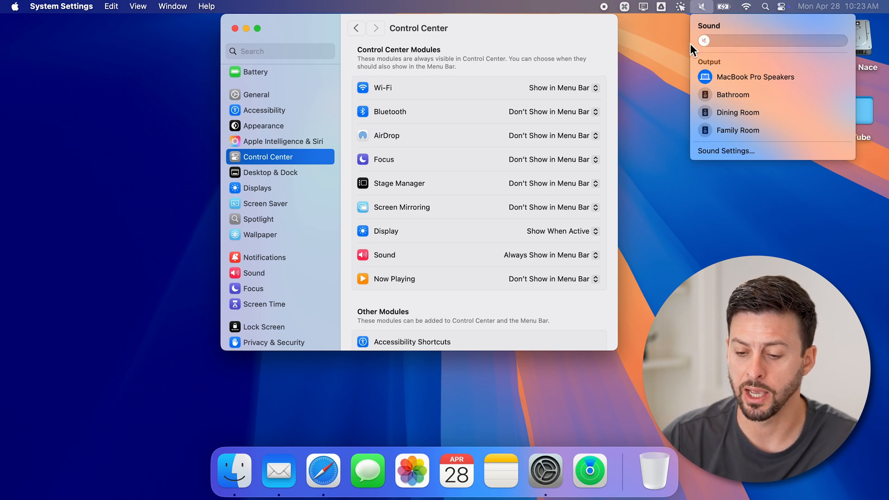
mouse_move(732, 94)
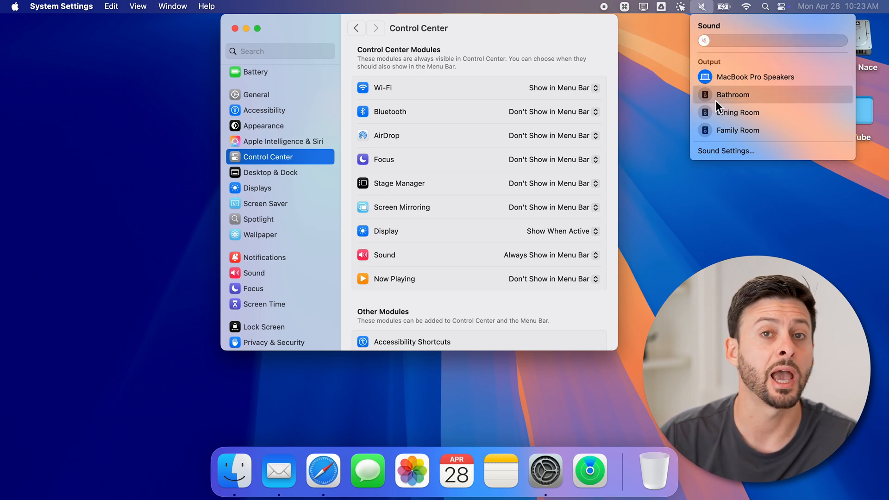